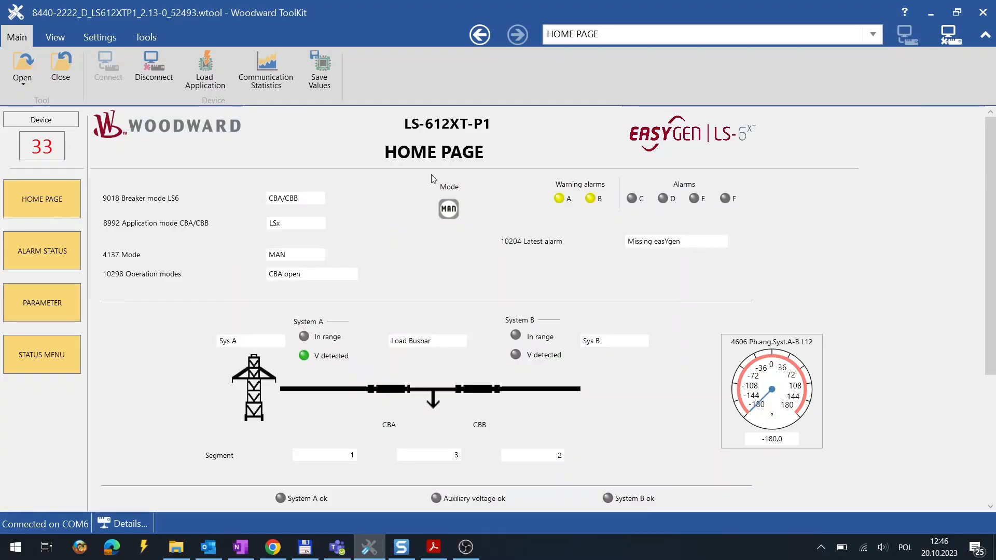
Navigate to the LS-612XT's CAN interface 1 Transmit PDOs page, showing Transmit PDO 1–4.
scroll("down", 3)
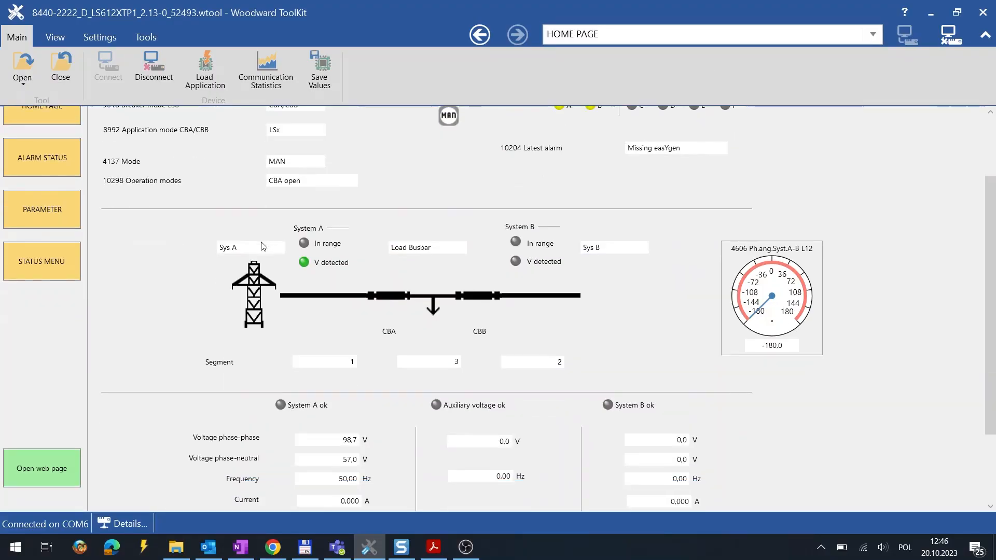
scroll("down", 3)
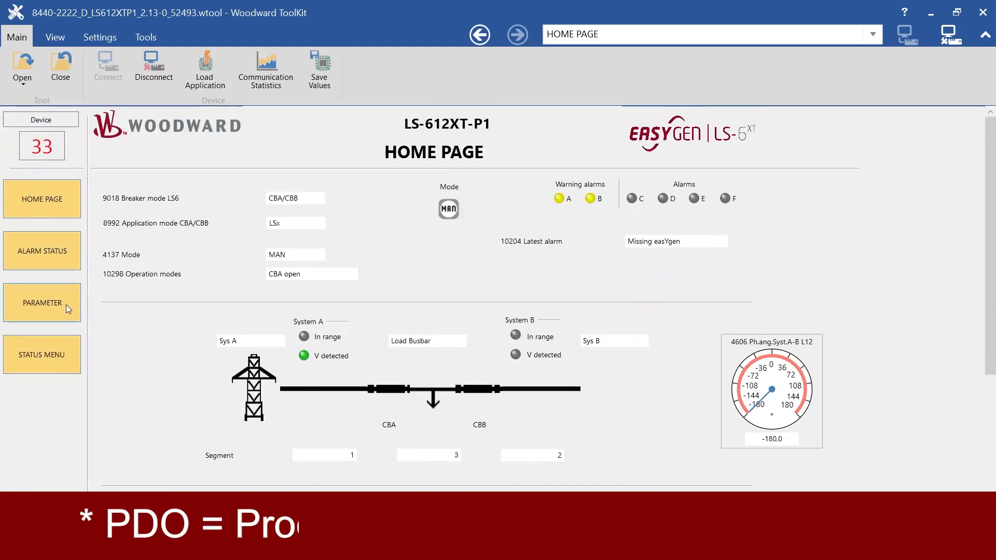
left_click(41, 303)
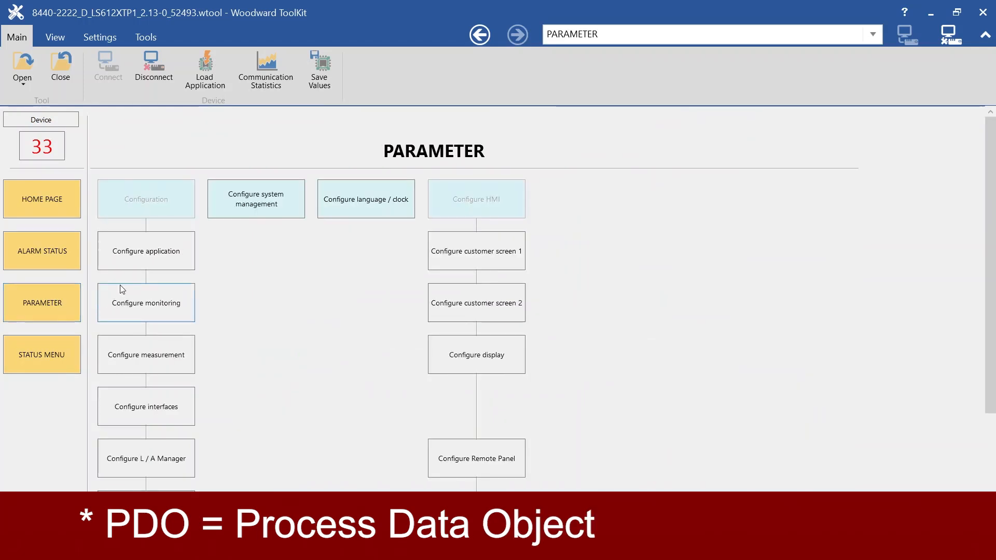
left_click(145, 406)
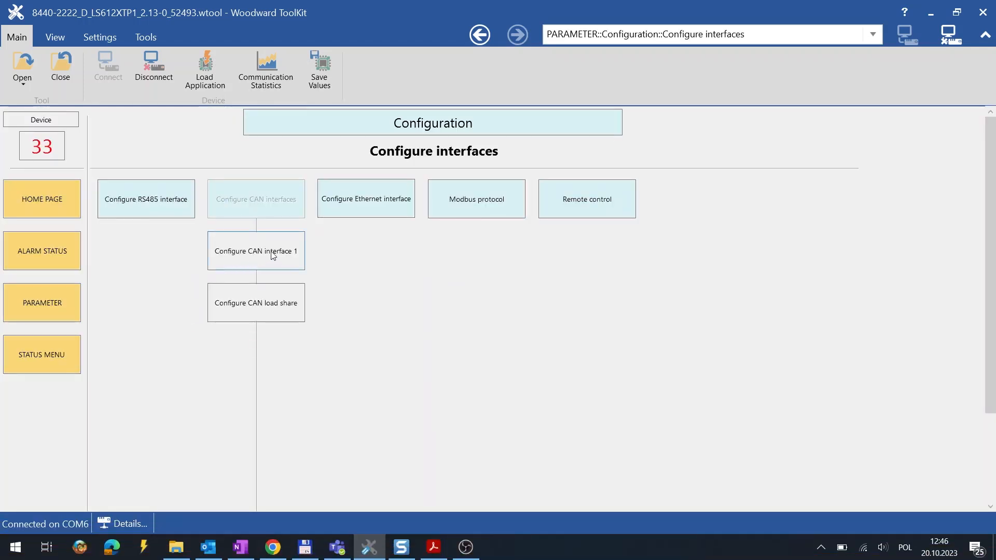
left_click(256, 250)
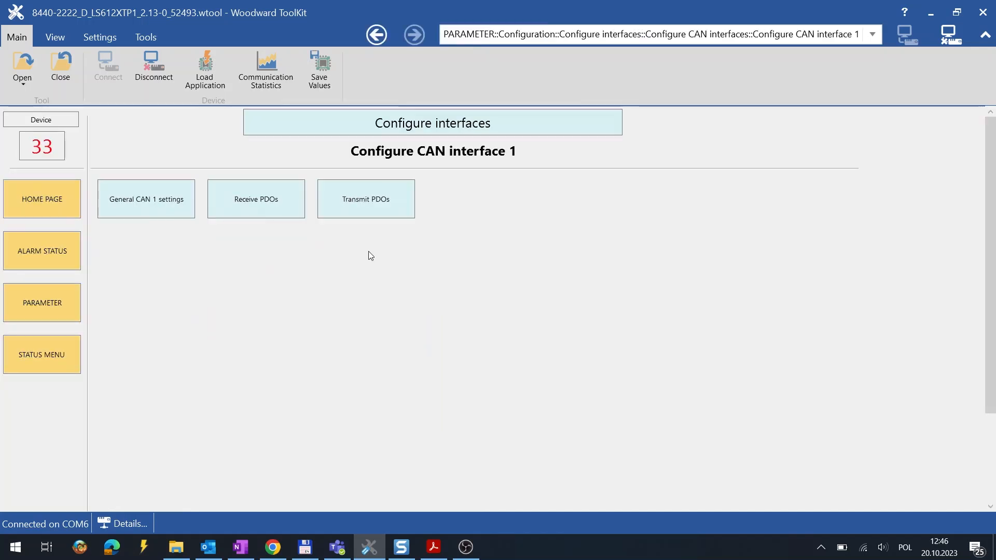
left_click(365, 199)
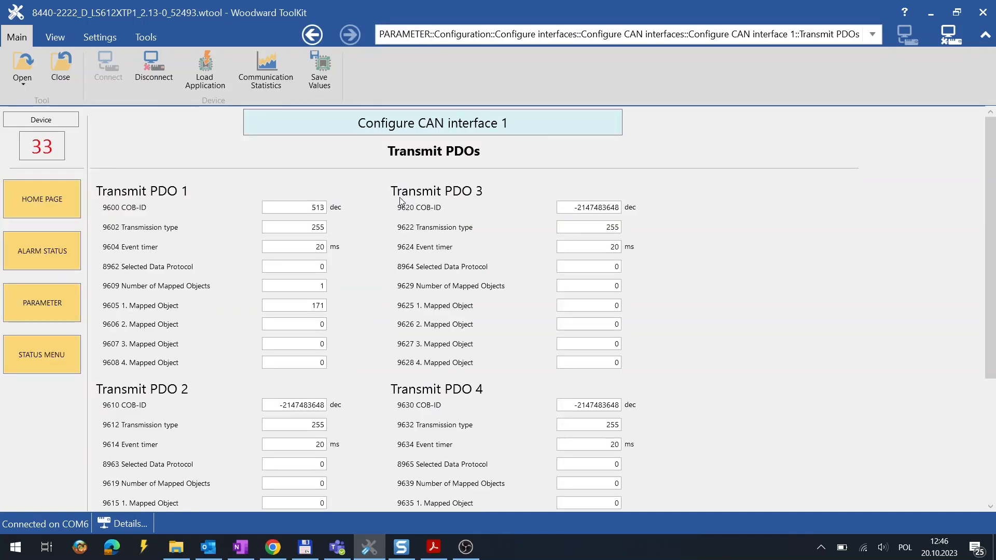
mouse_move(252, 206)
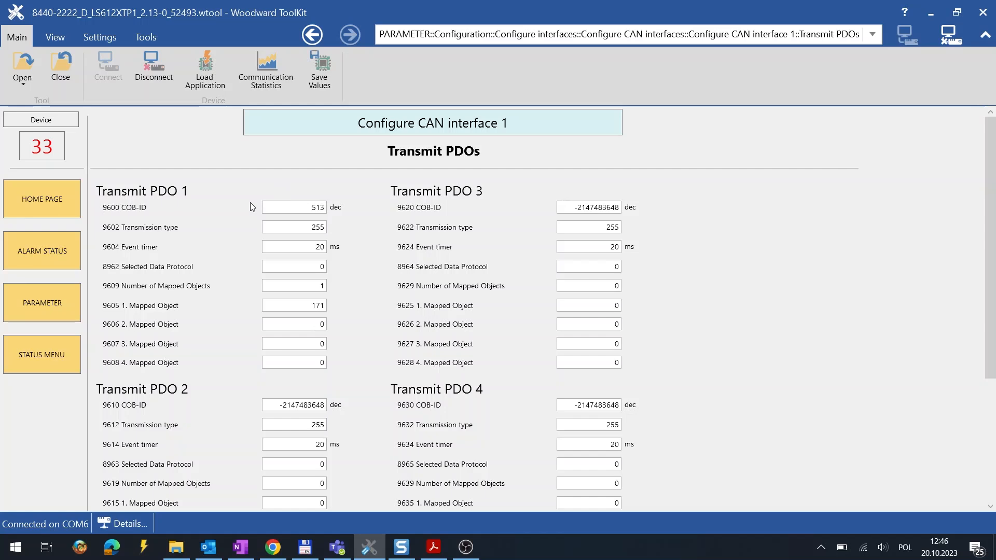
mouse_move(258, 260)
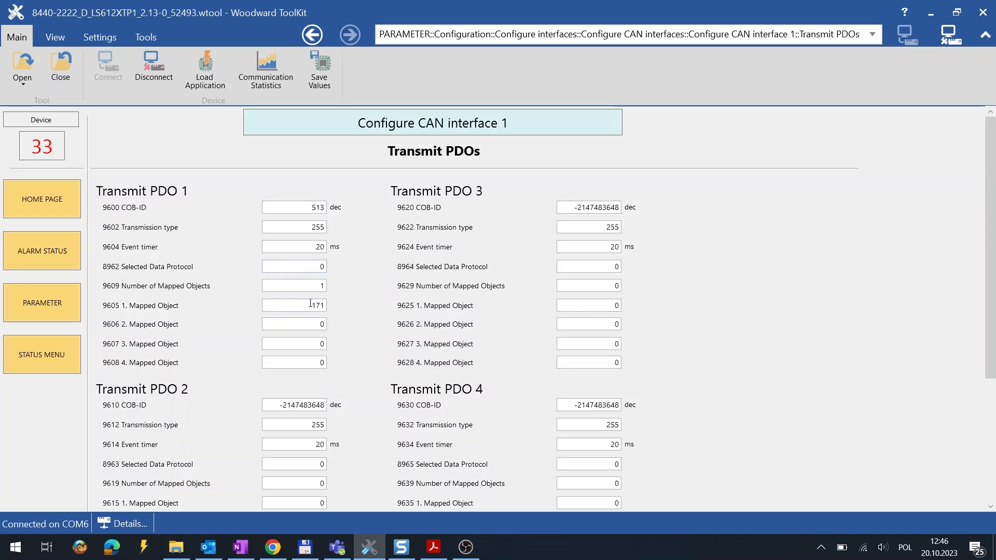
left_click(294, 306)
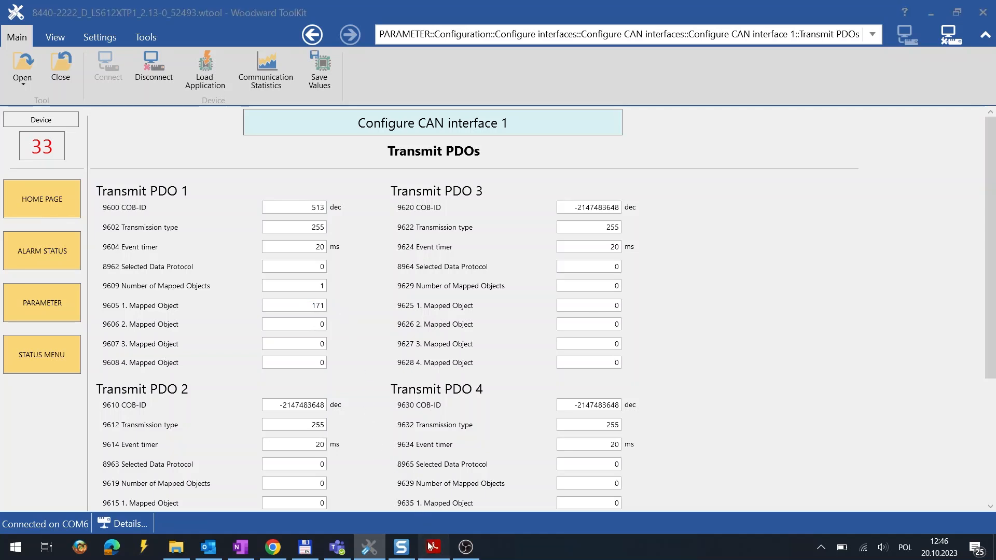
left_click(433, 547)
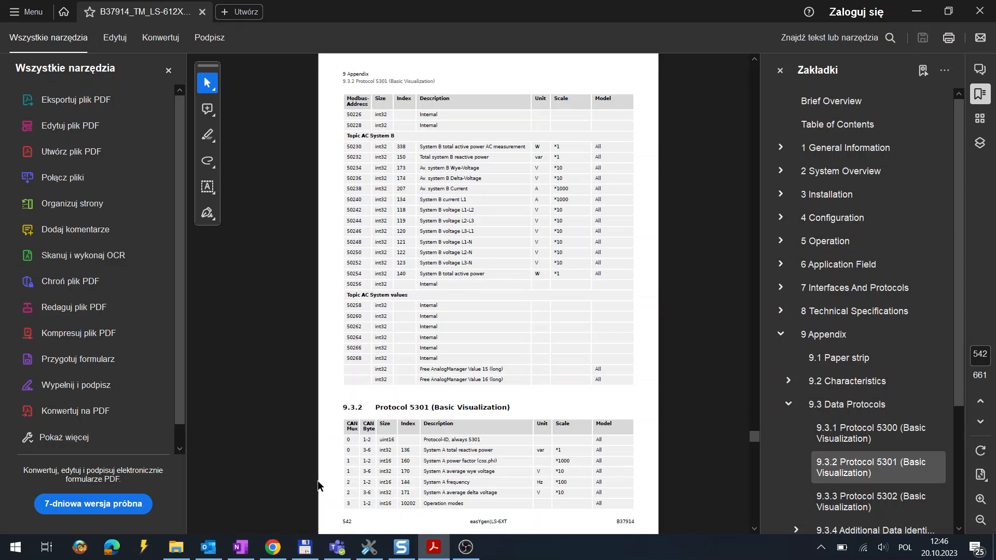
Switch from the Acrobat manual to the easYgen-3400XT/3500XT-P1 ToolKit home page.
left_click(367, 547)
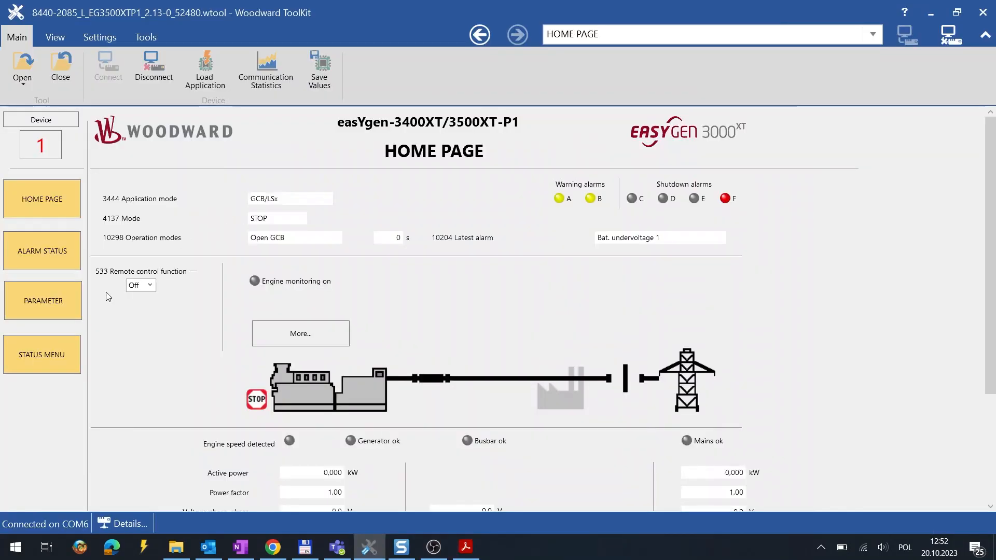
Navigate to the easYgen CAN interface 1 Receive PDOs, showing Receive PDO 1 (COB-ID 513, object 3372).
left_click(43, 301)
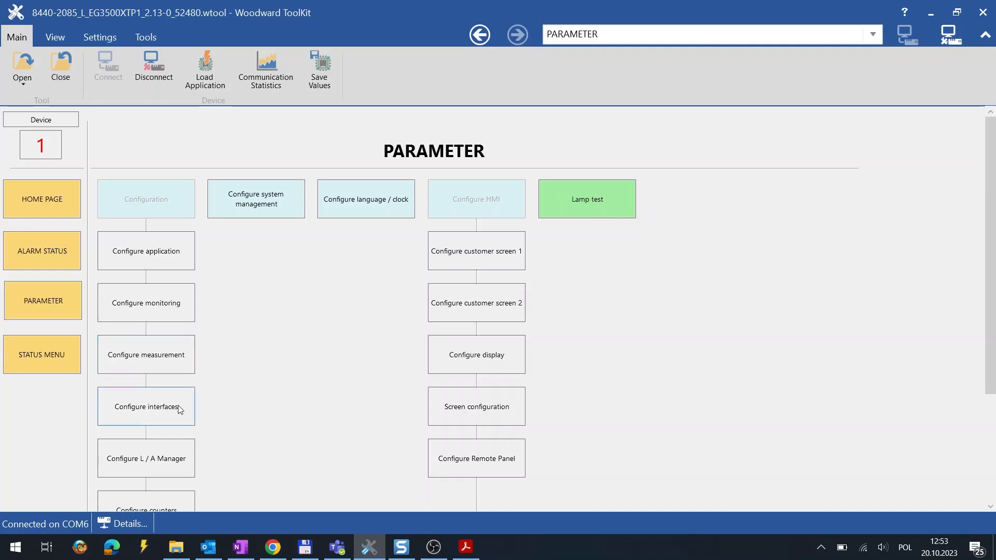
left_click(146, 407)
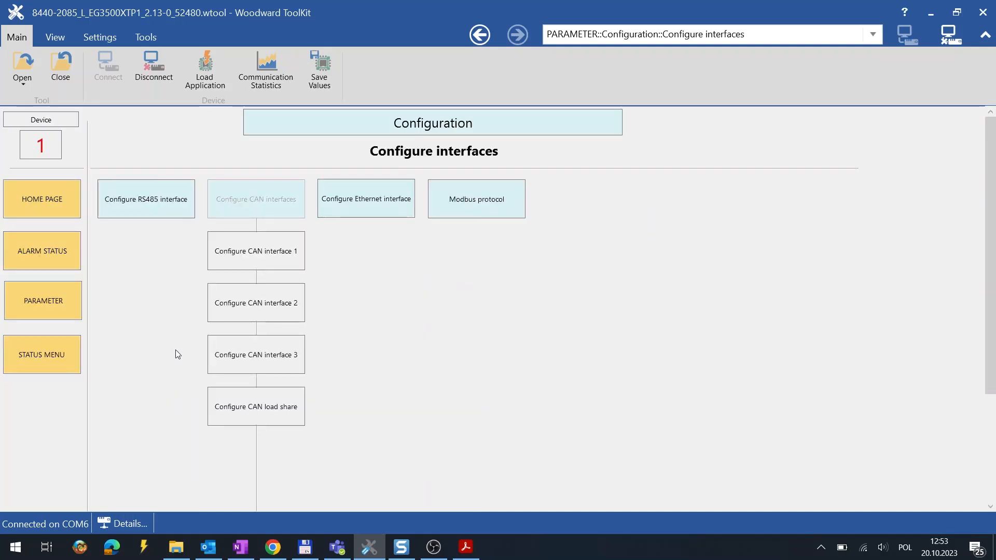
left_click(256, 251)
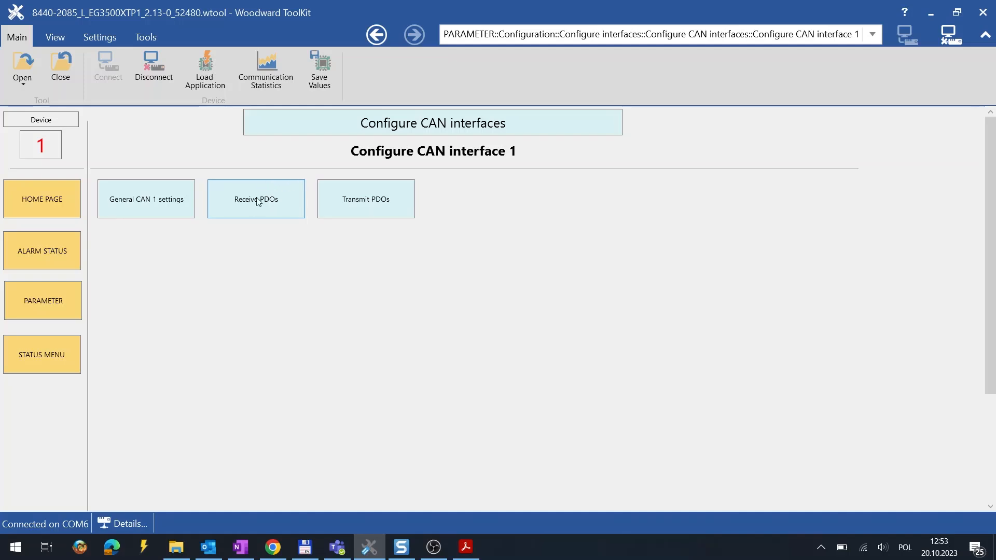
left_click(255, 199)
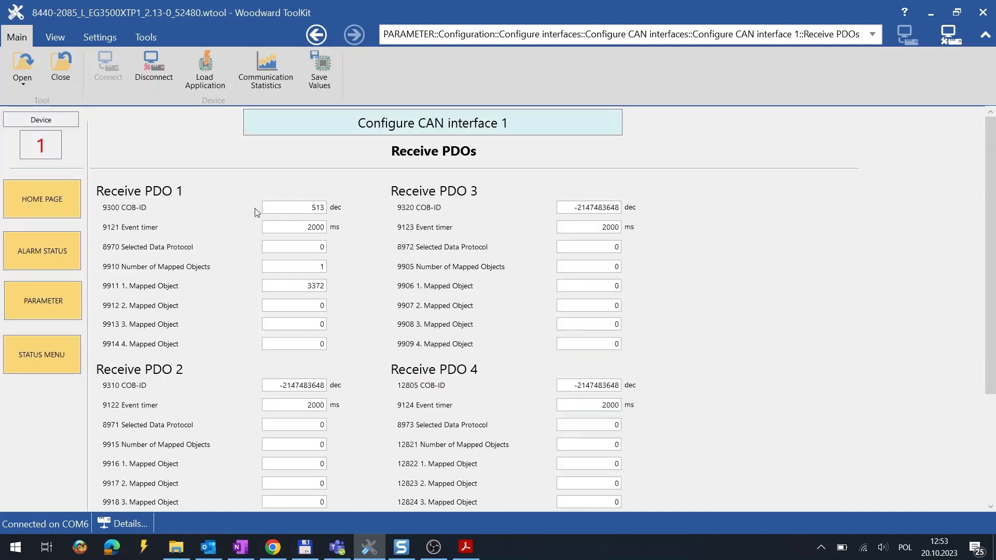
left_click(292, 207)
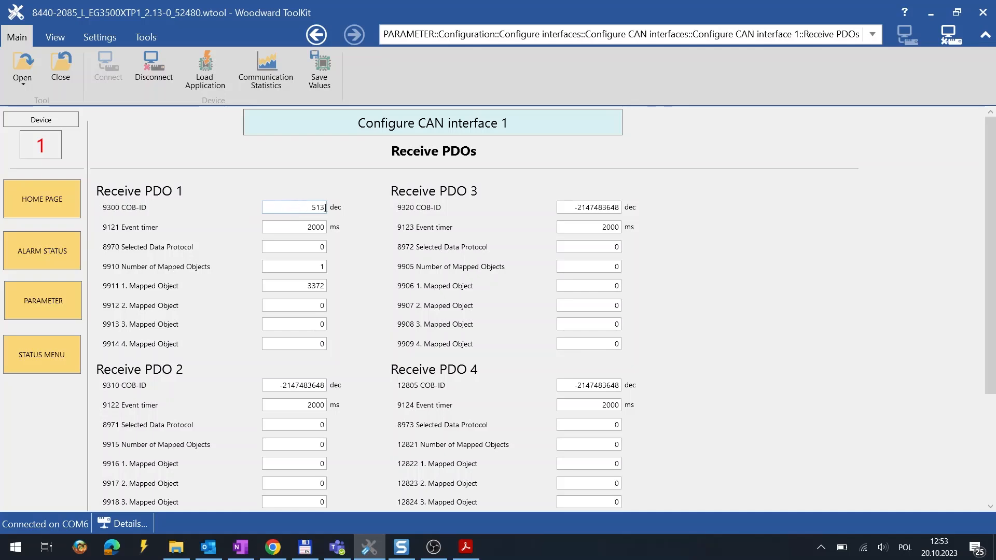
mouse_move(338, 193)
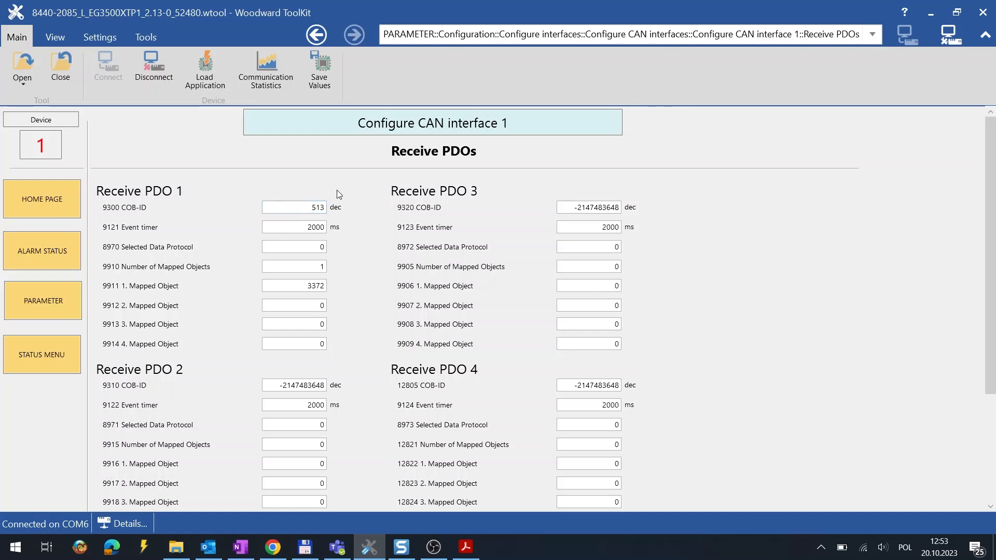
mouse_move(350, 255)
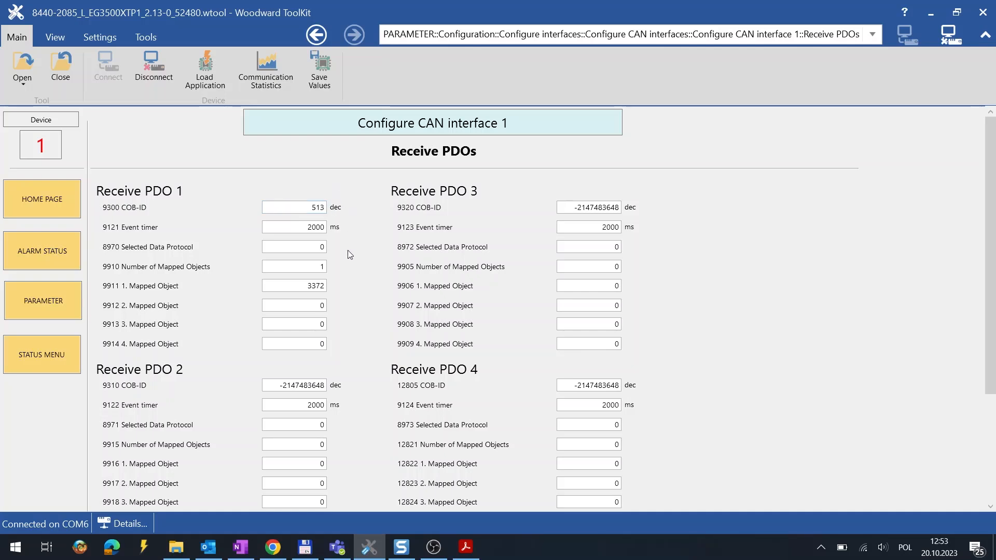
left_click(294, 285)
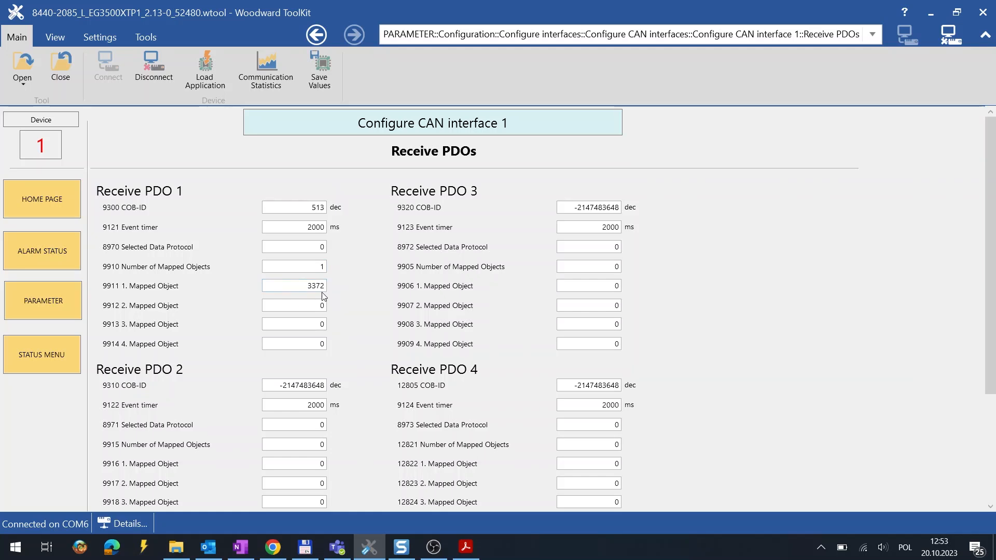
mouse_move(331, 298)
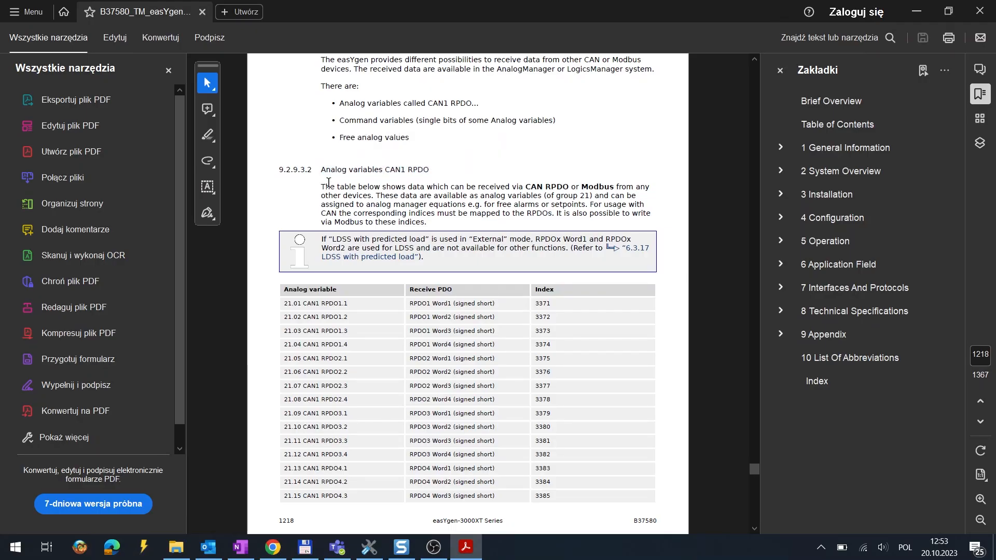
mouse_move(568, 305)
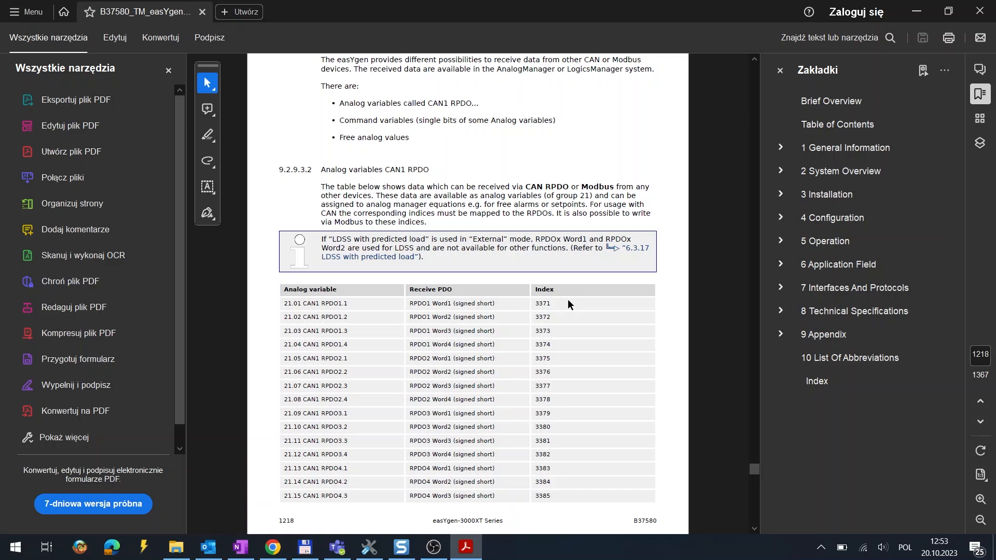
mouse_move(519, 291)
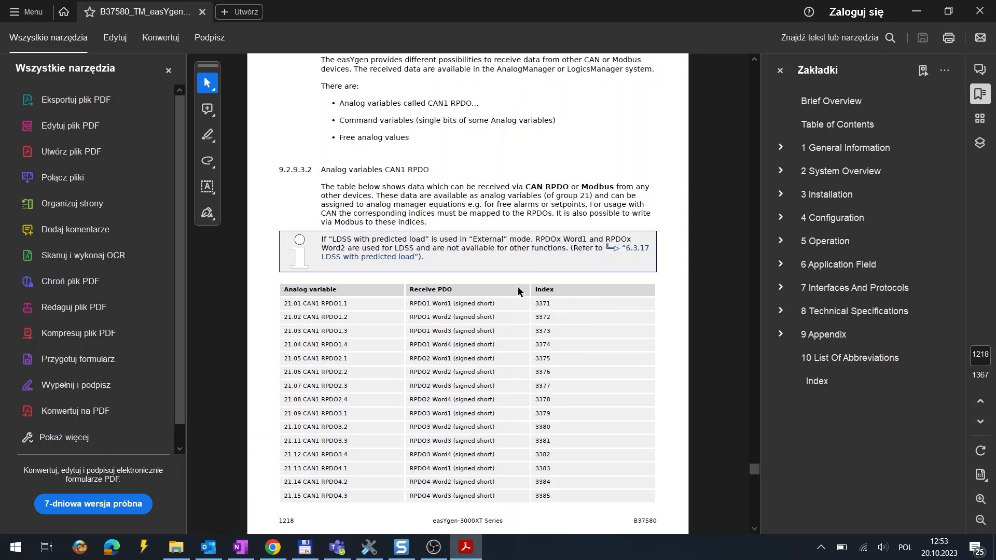
Return to ToolKit and show the AnalogManager page, with Internal value 1 fed by 21.02 CAN1 RPDO1.2.
left_click(369, 546)
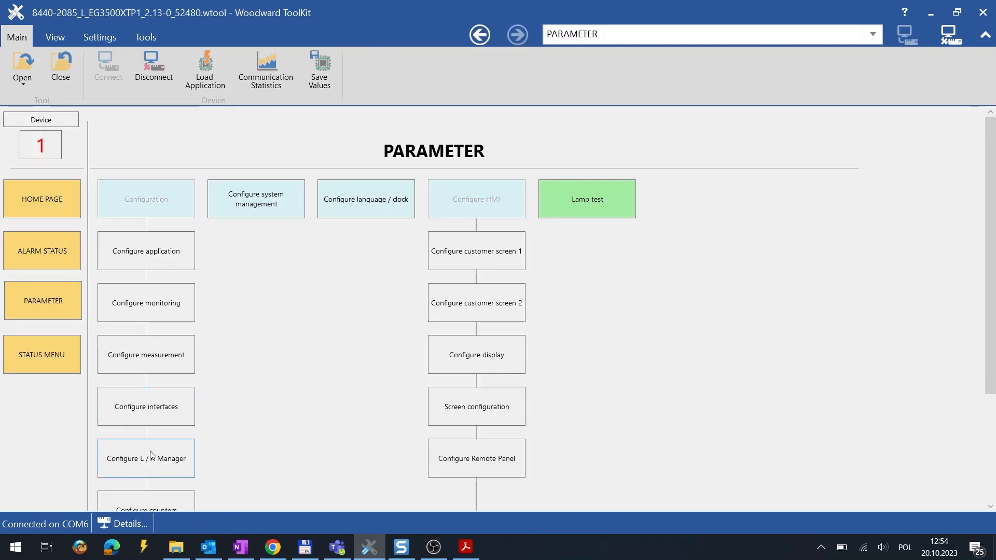
left_click(146, 458)
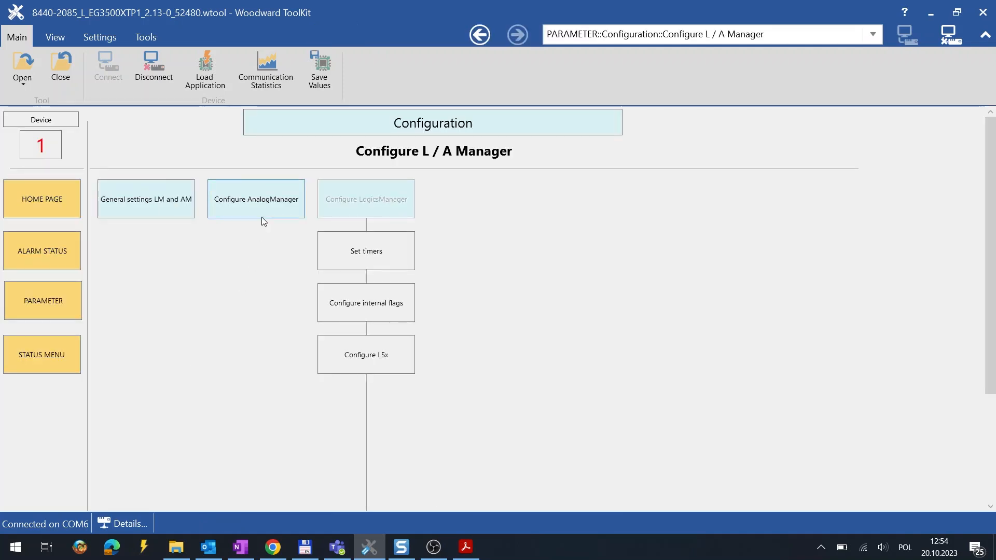
left_click(255, 199)
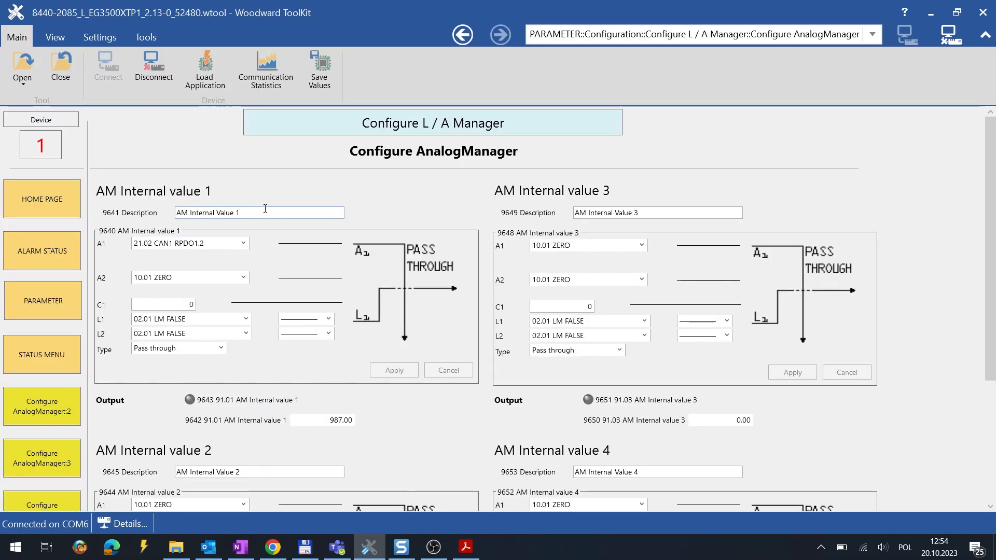
left_click(242, 244)
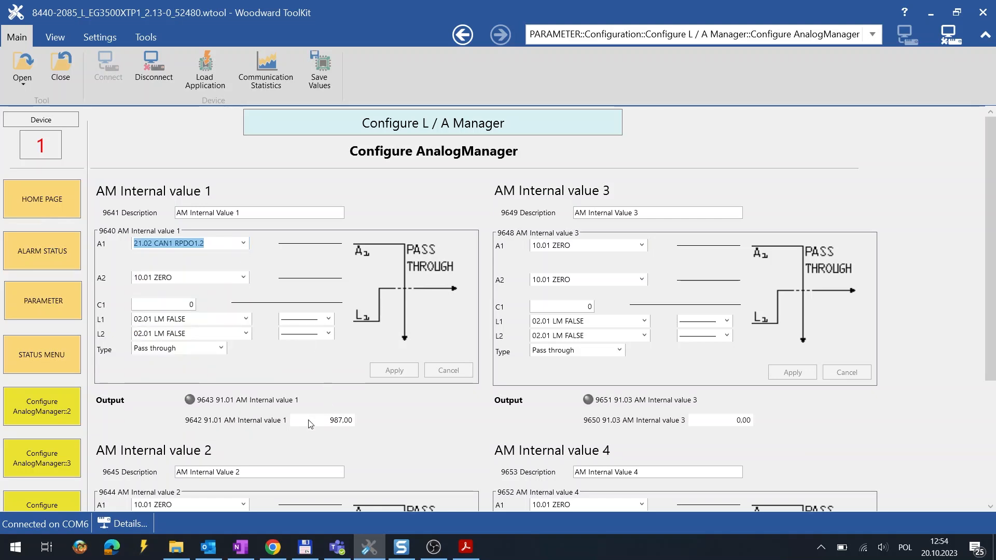
mouse_move(379, 424)
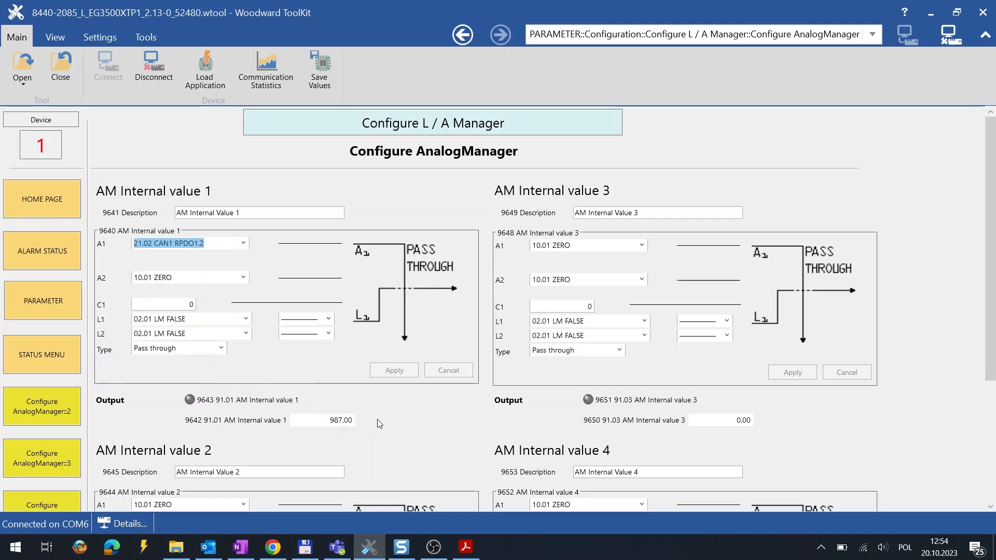
mouse_move(367, 414)
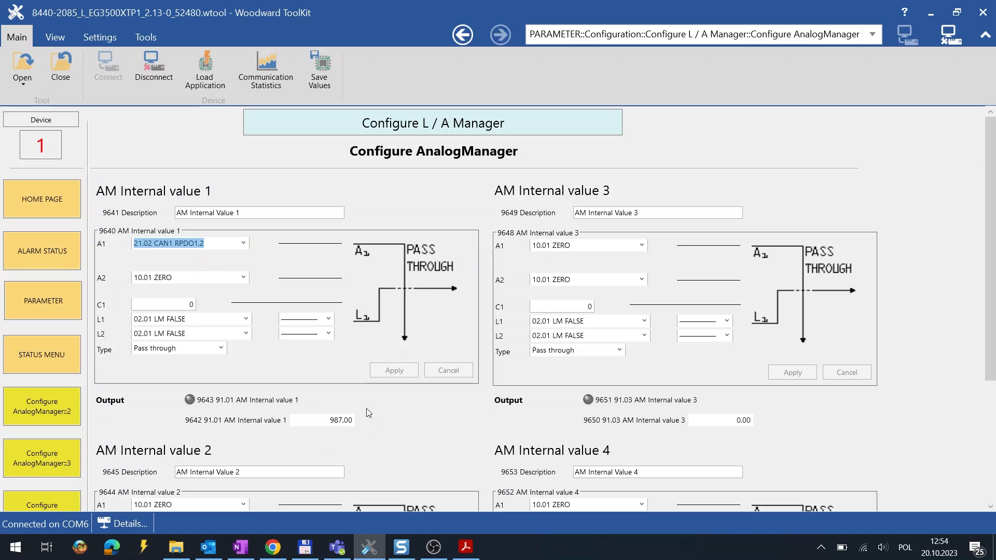